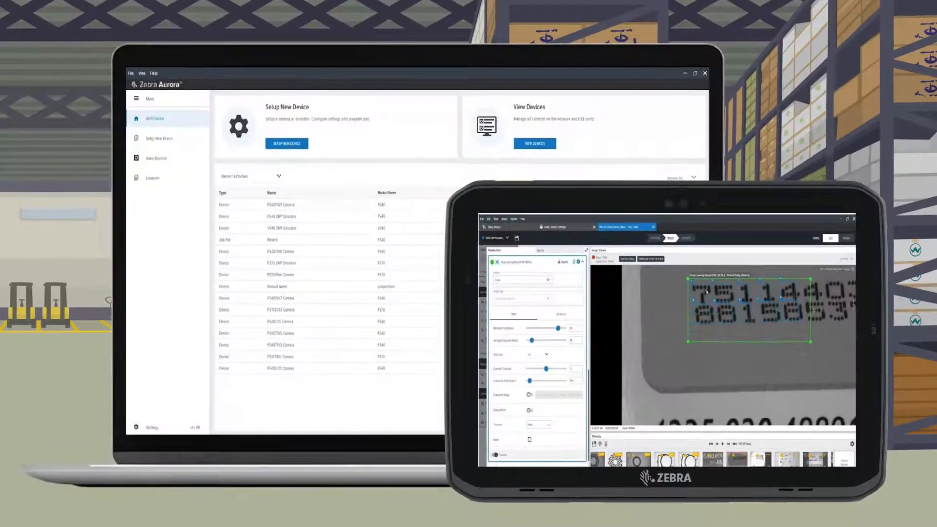
Start Setup New Device from the home page, listing the existing camera and emulator options.
click(286, 143)
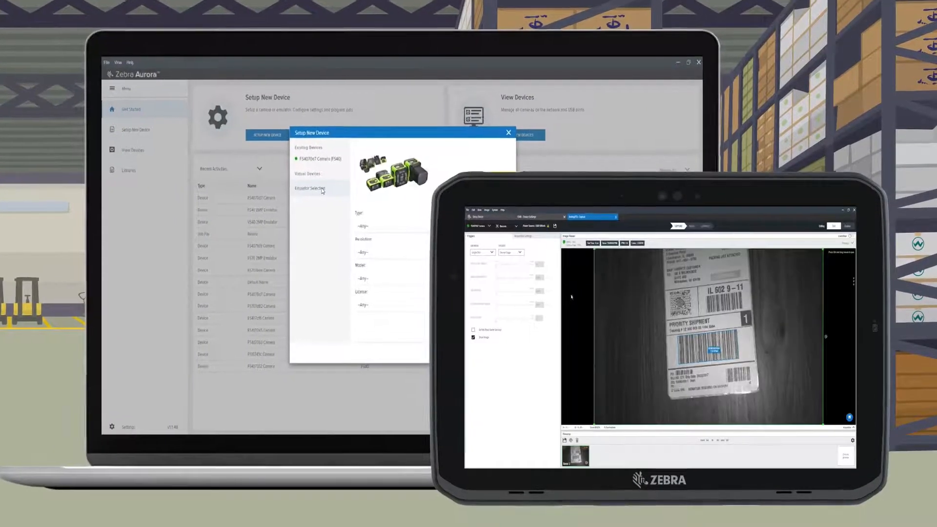